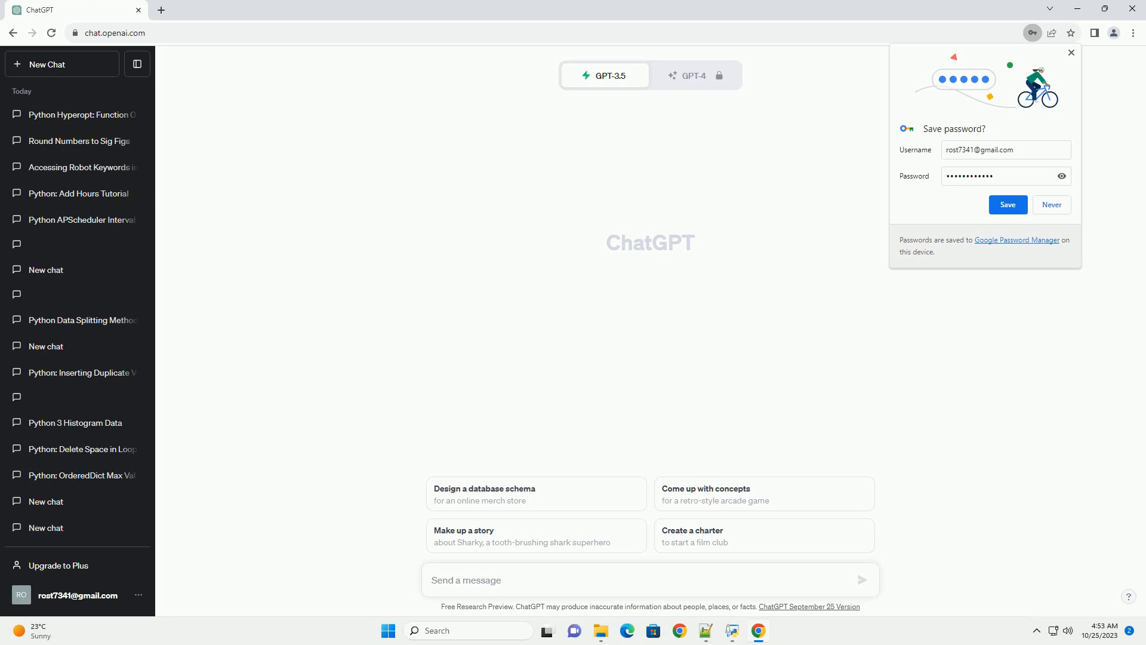
Ask ChatGPT for a Pandas tutorial on reading multiple Excel files with different date formats.
click(861, 579)
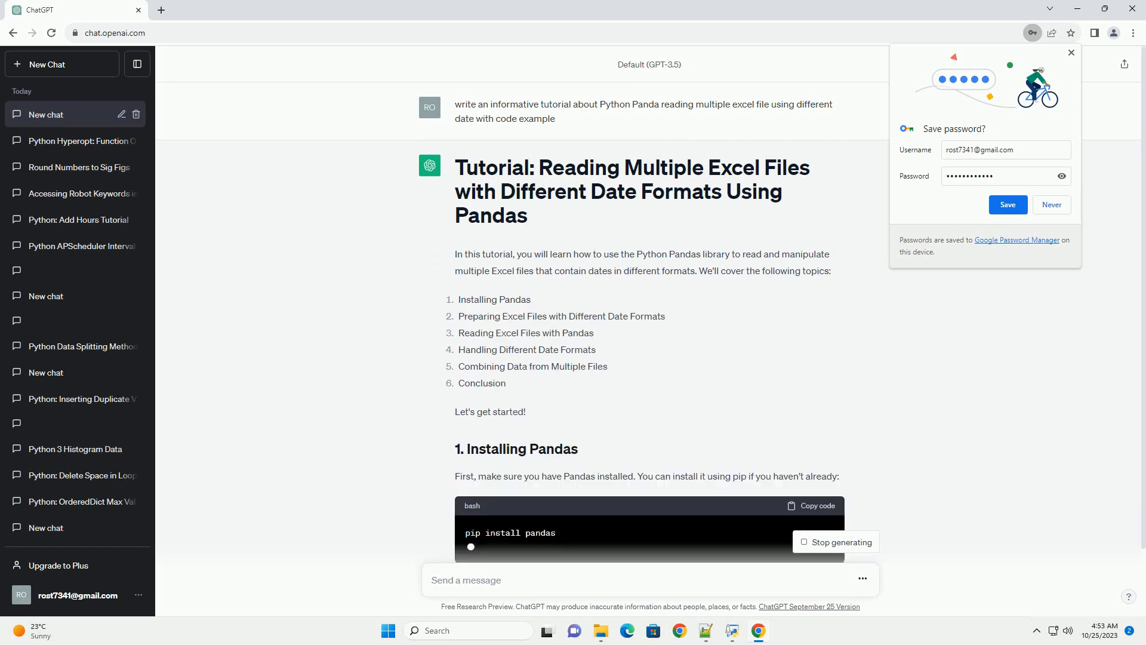
Scroll through the Installing Pandas and Preparing Excel Files sections as they generate.
scroll(down, 3)
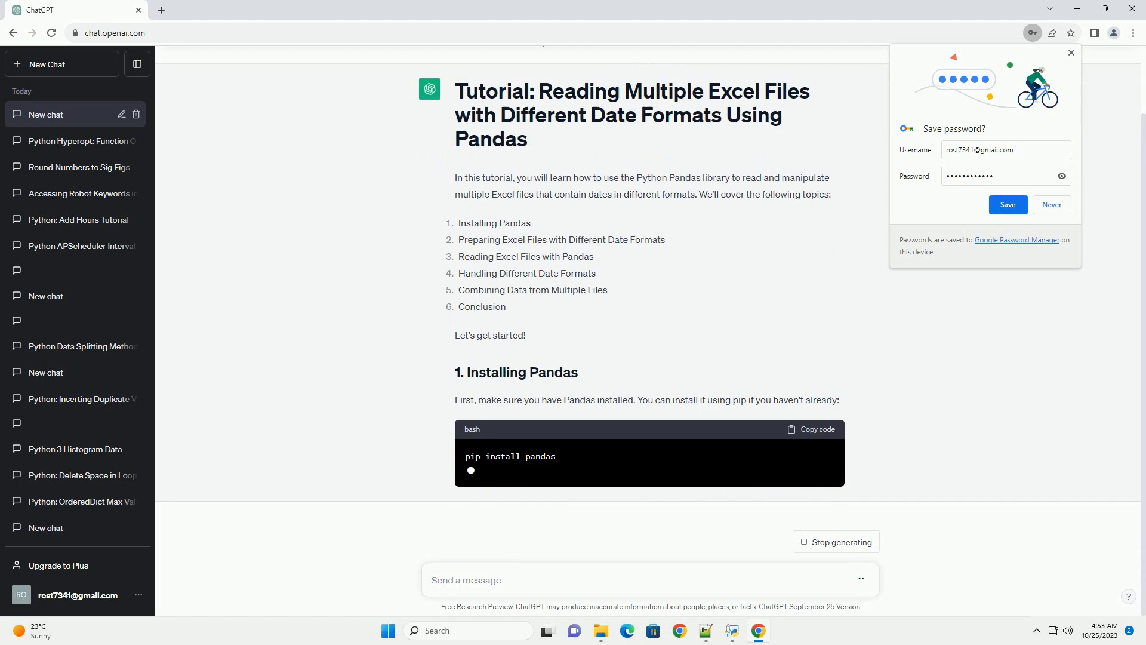
scroll(down, 3)
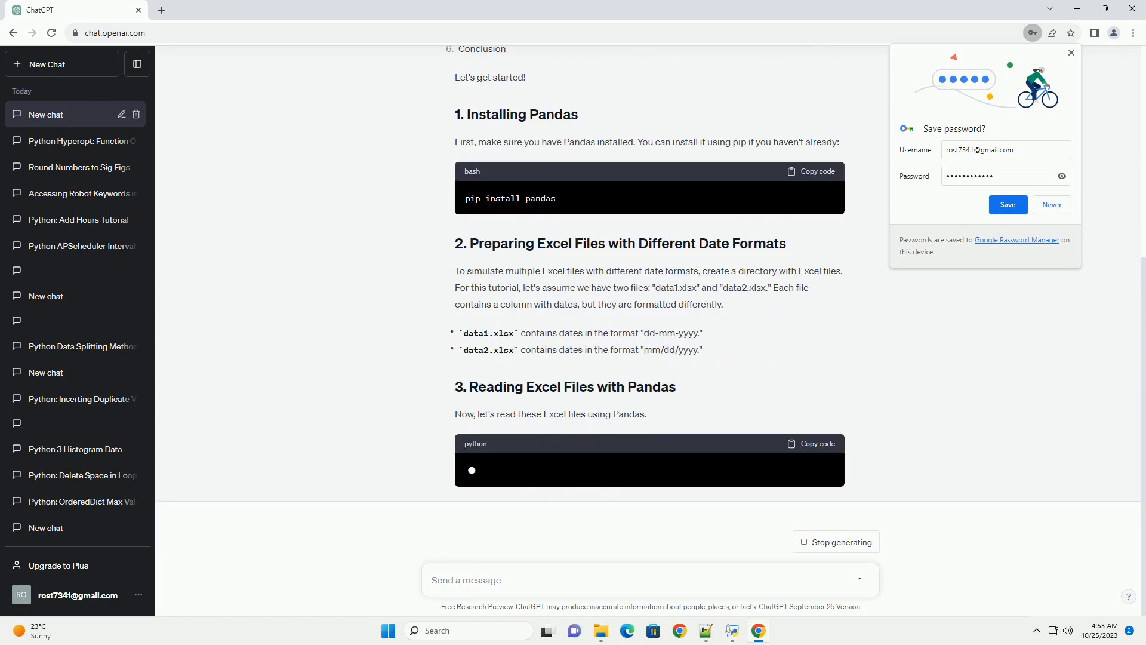
Scroll through sections 3–6 on reading files, converting dates and concatenating DataFrames.
scroll(down, 3)
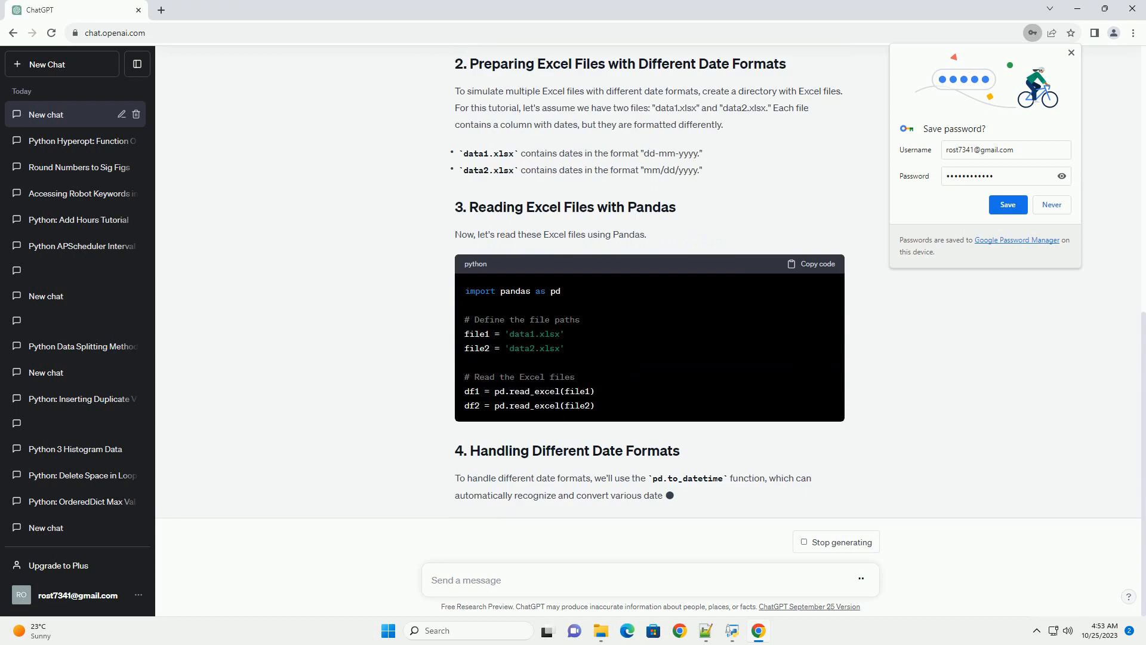
scroll(down, 3)
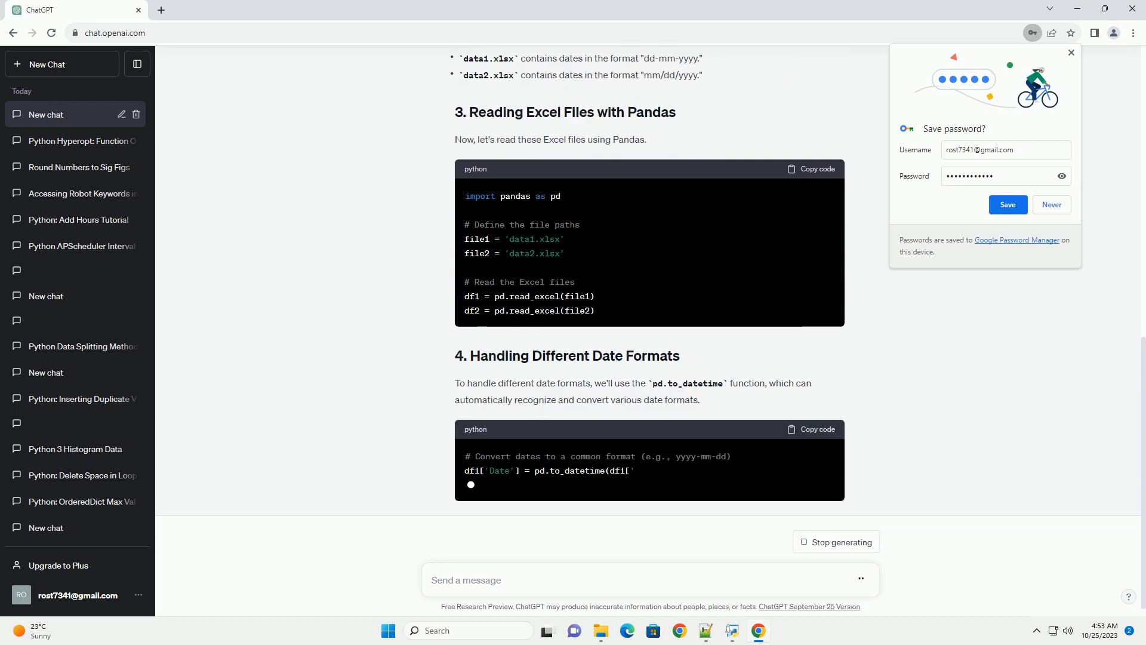
scroll(down, 3)
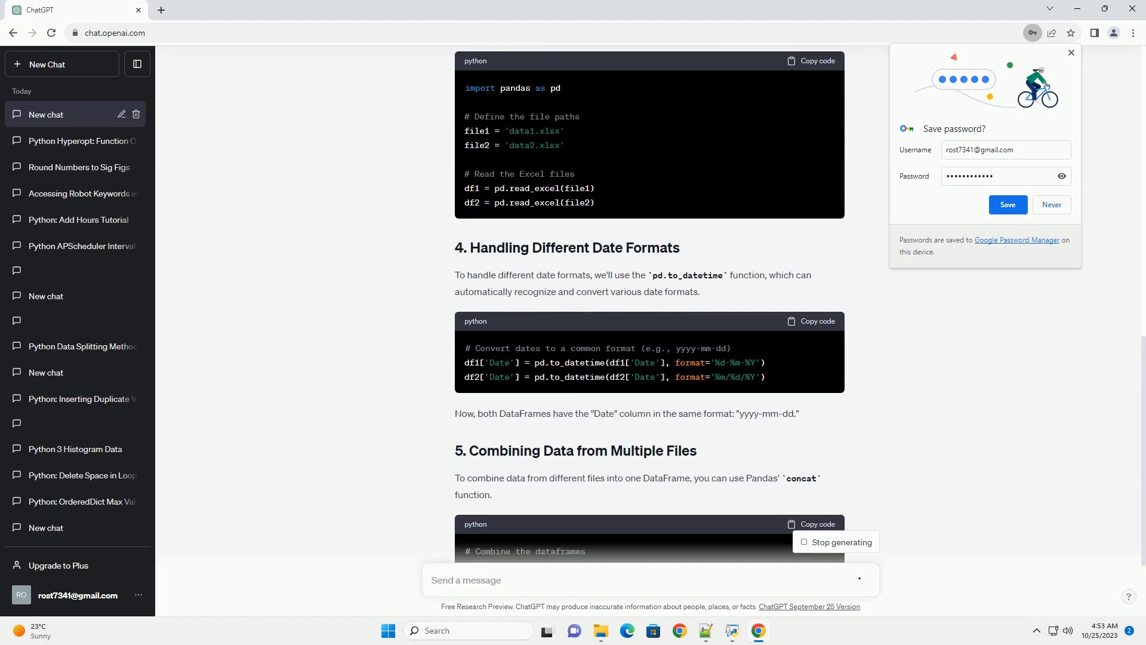
scroll(down, 3)
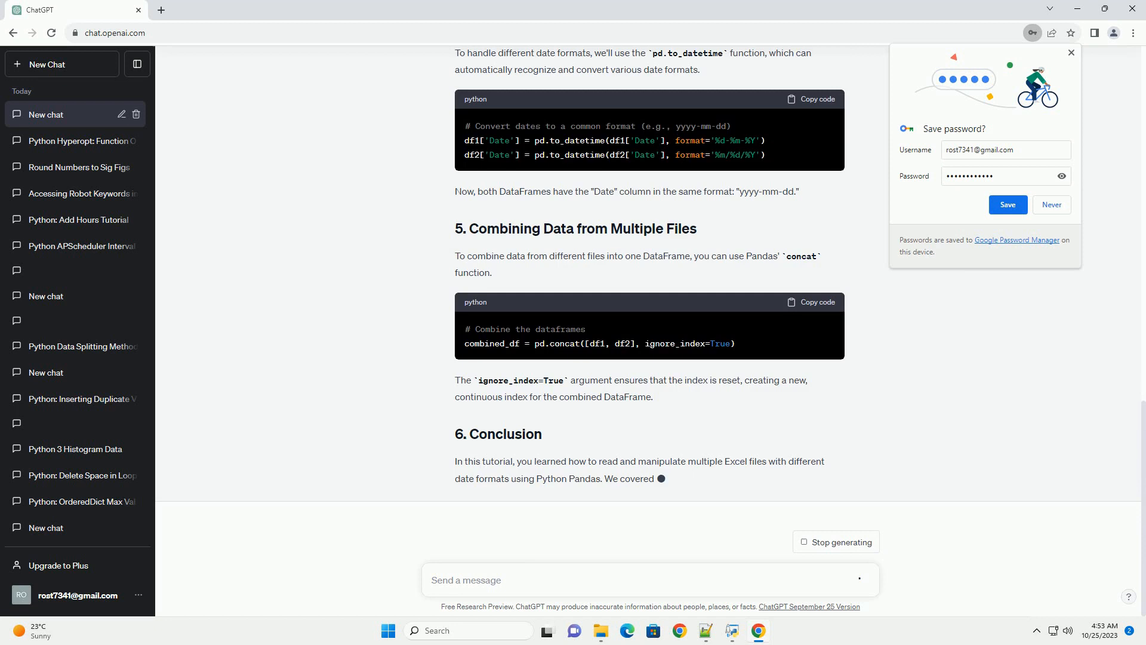
scroll(down, 3)
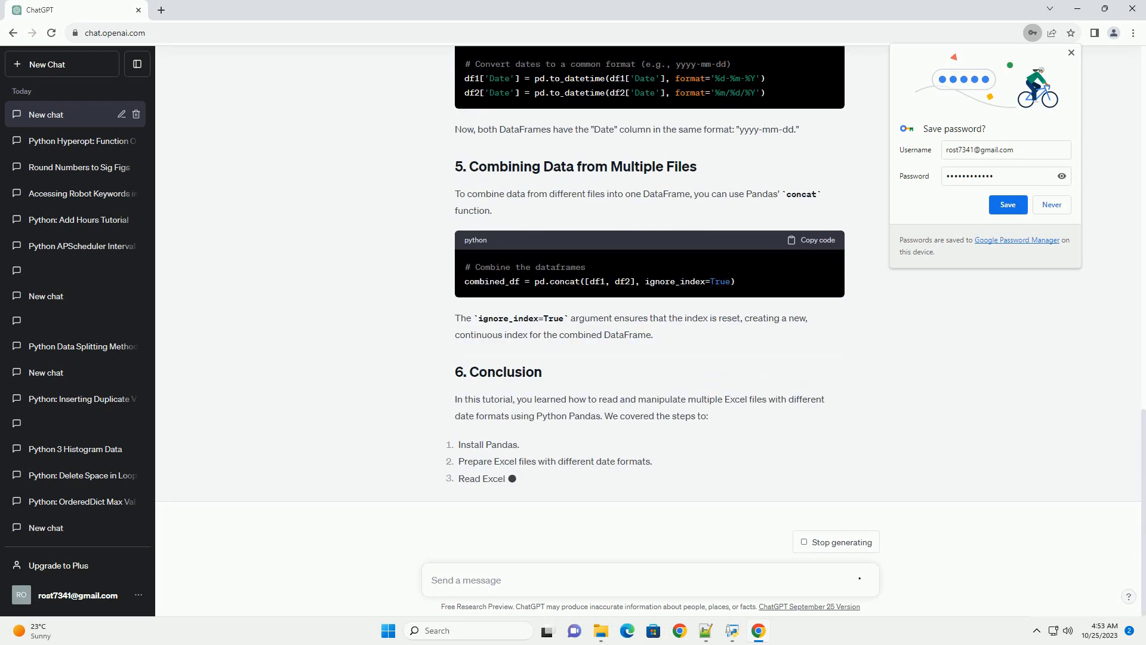